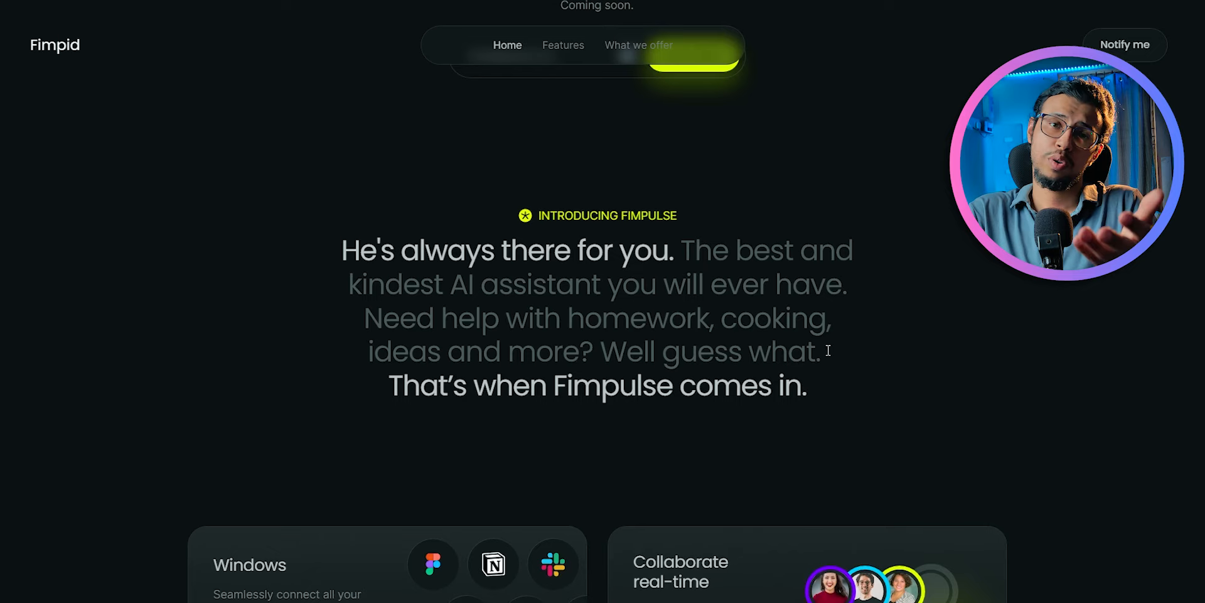
Step: Scroll past the Windows and Collaborate real-time cards and feature chips to What we offer
scroll("down", 3)
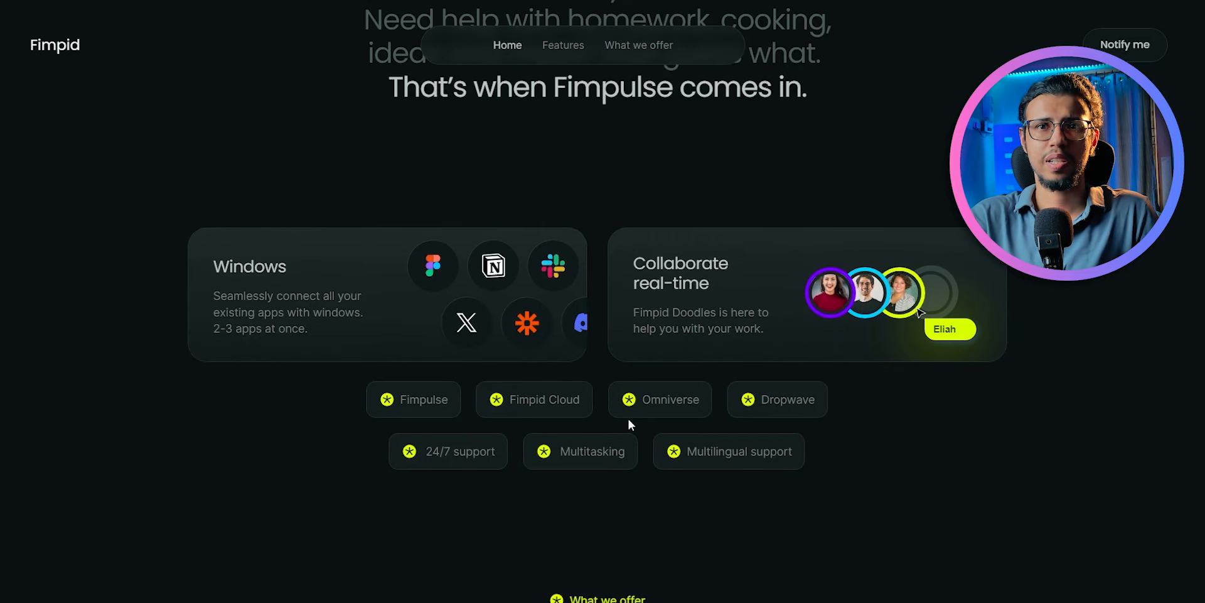
mouse_move(942, 542)
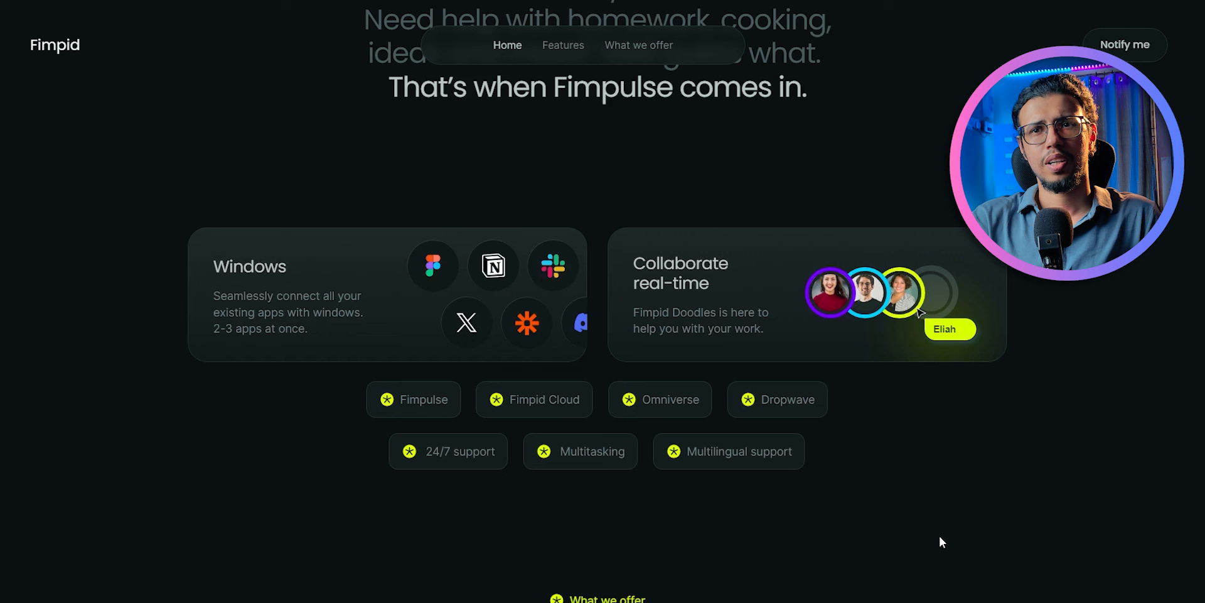
mouse_move(215, 292)
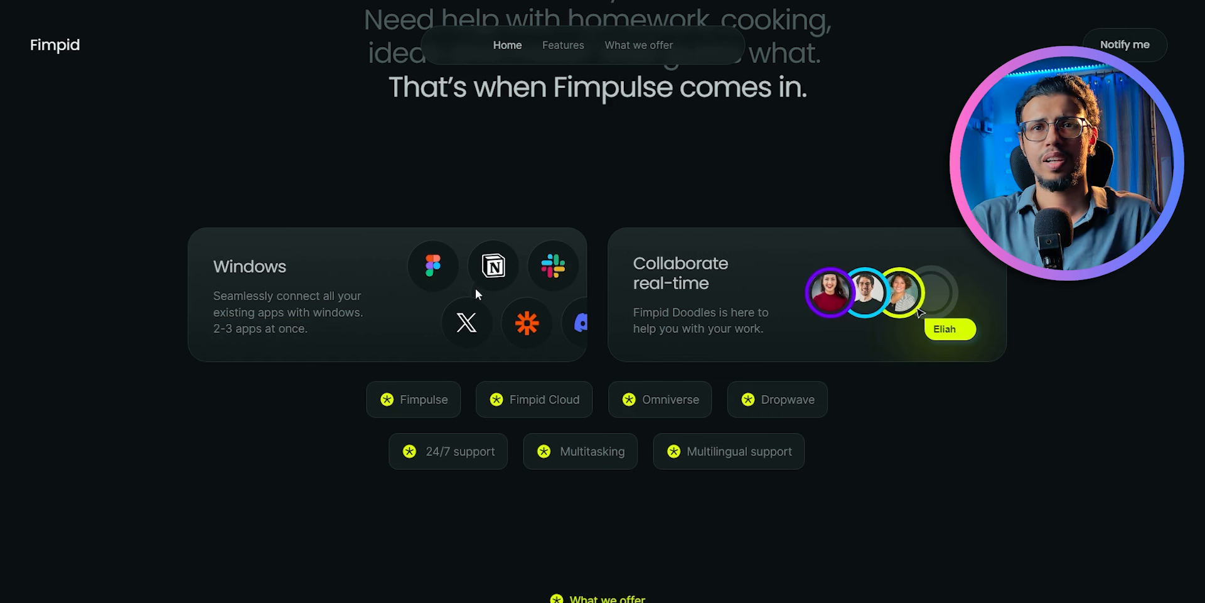
mouse_move(582, 336)
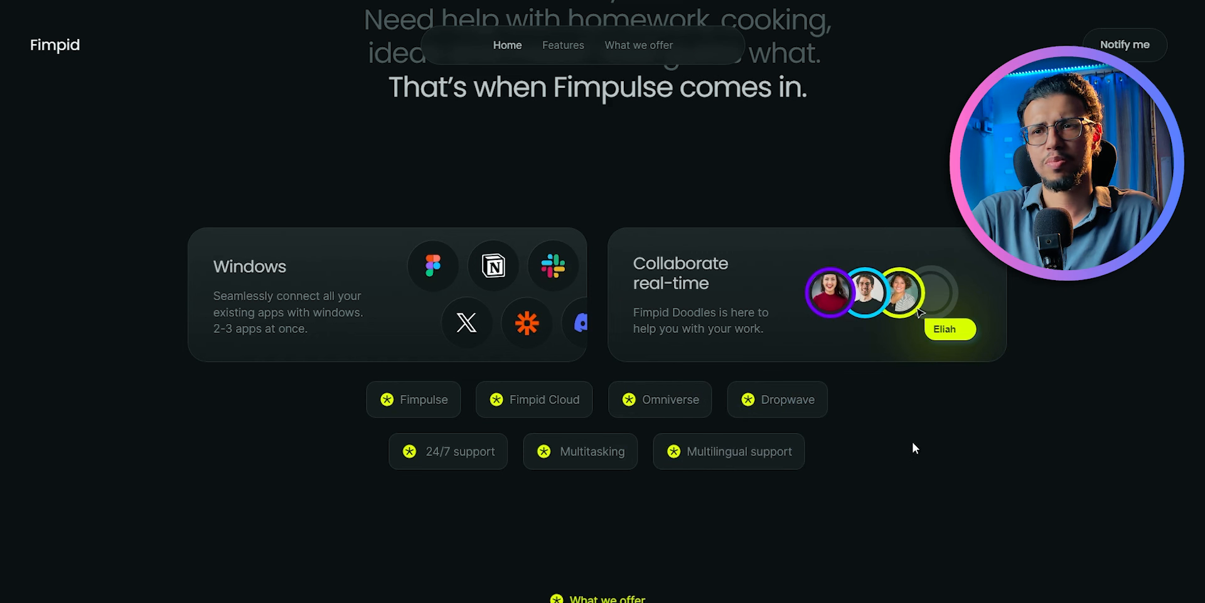
mouse_move(548, 458)
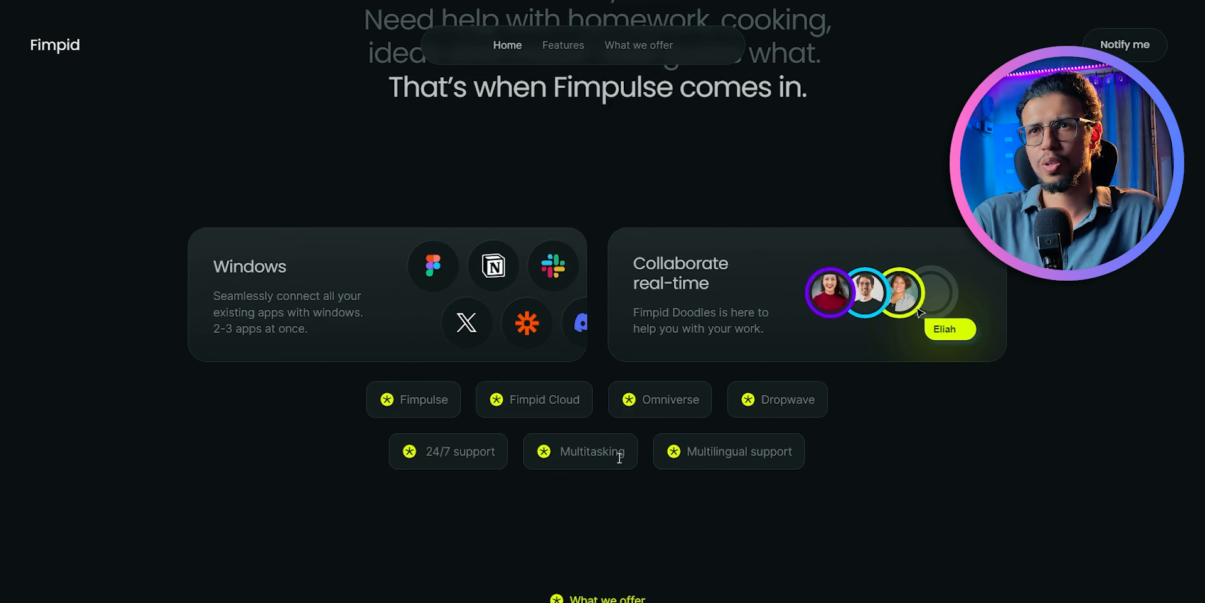
mouse_move(932, 447)
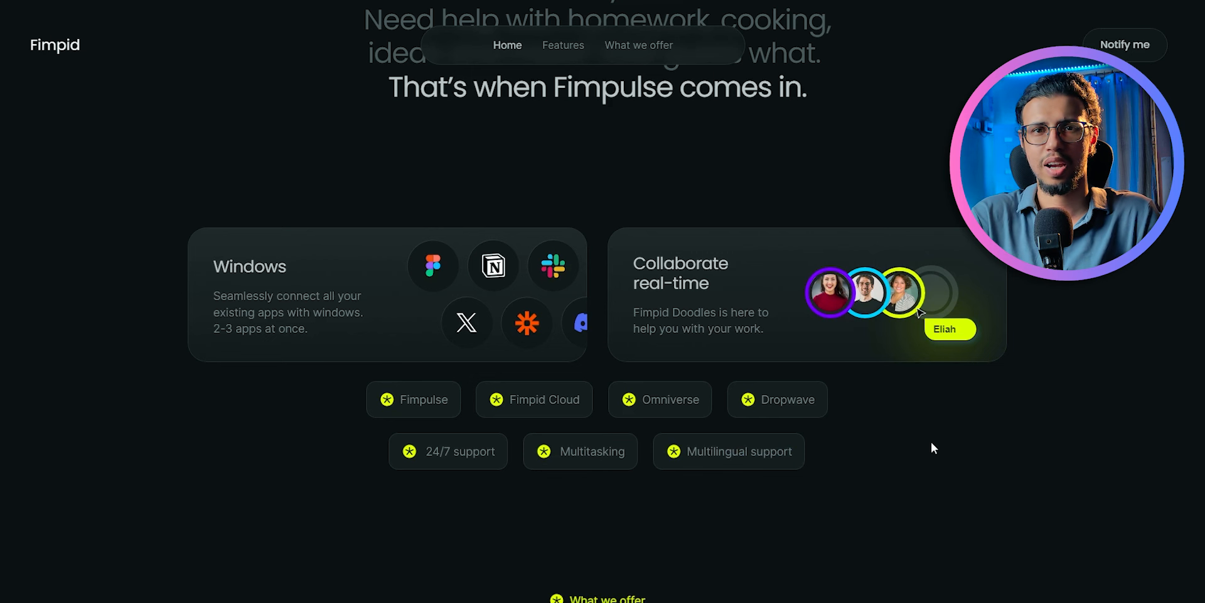
scroll("down", 3)
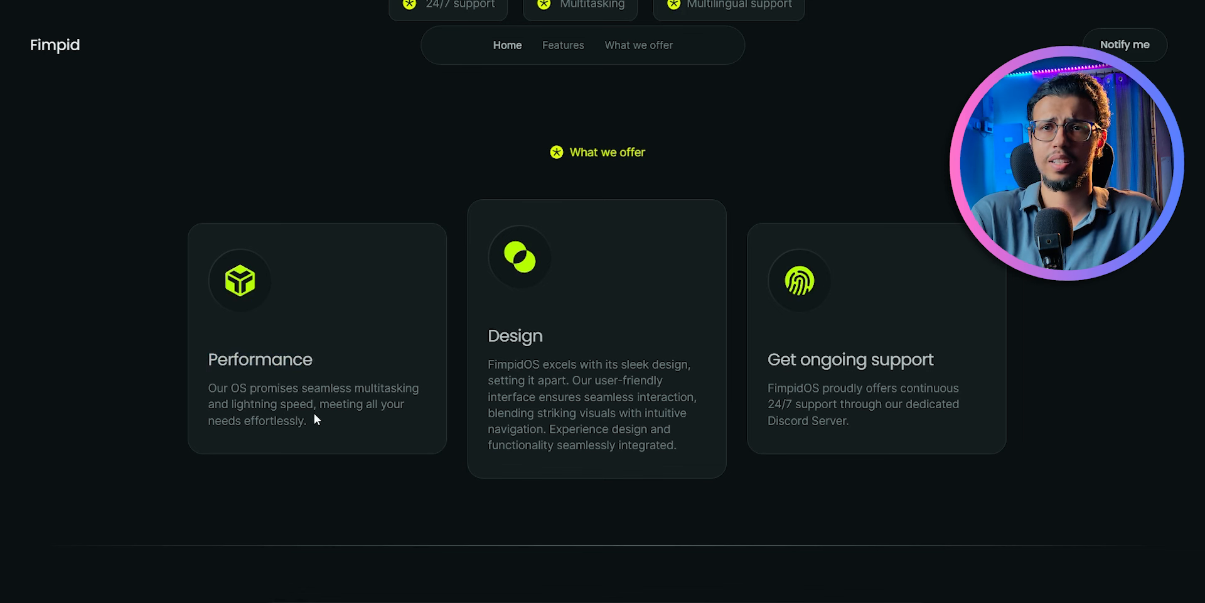
mouse_move(610, 444)
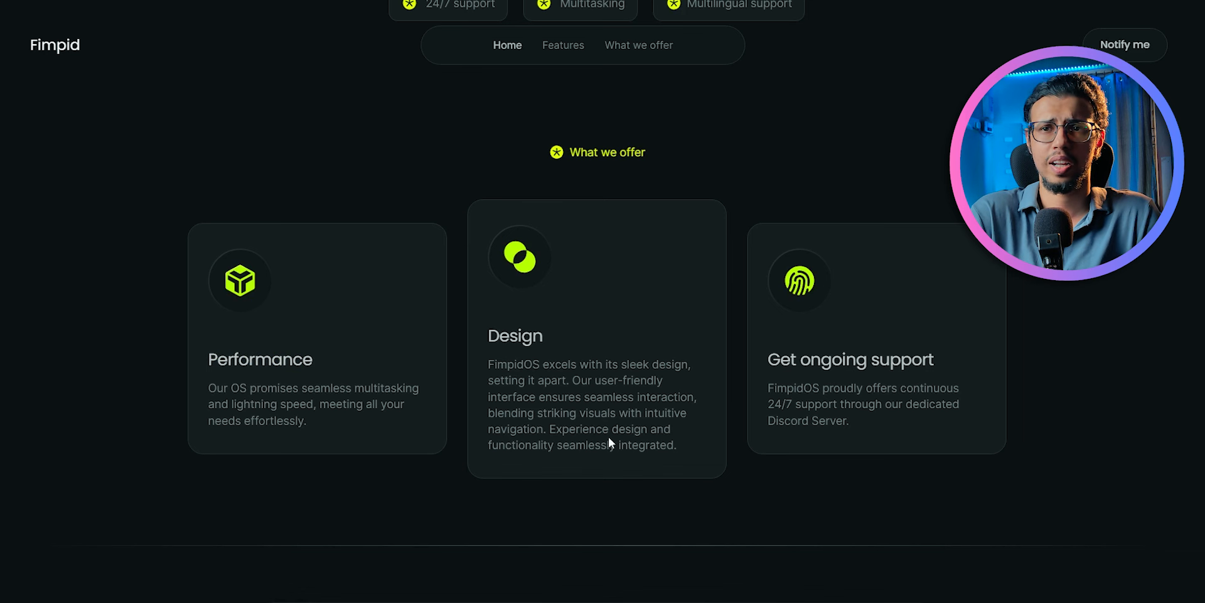
mouse_move(655, 373)
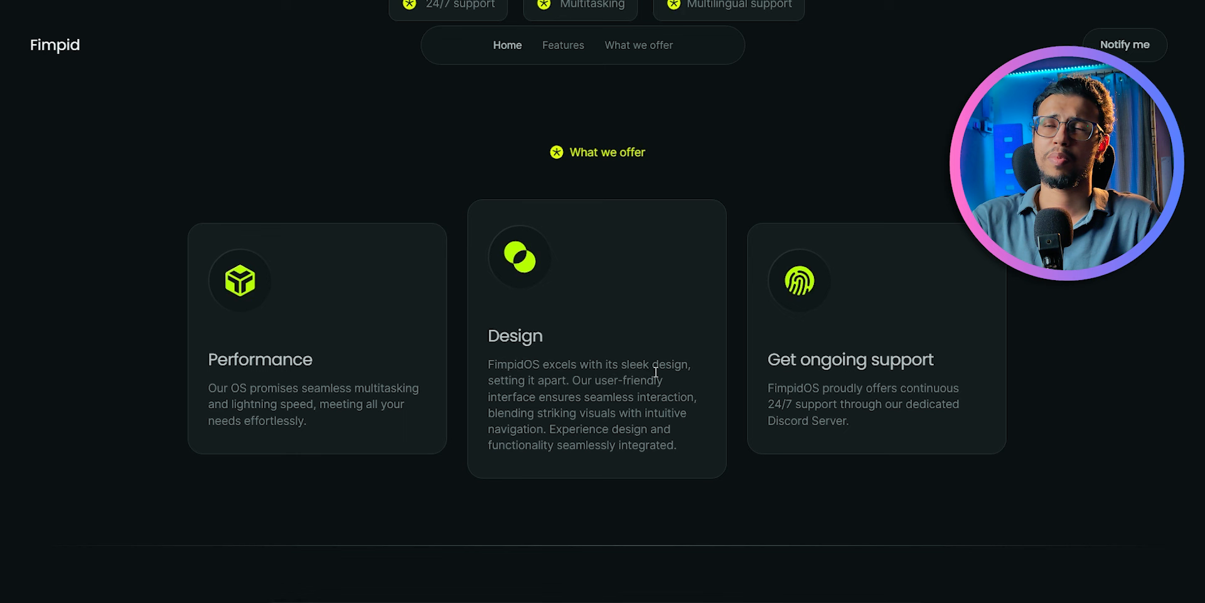
mouse_move(940, 398)
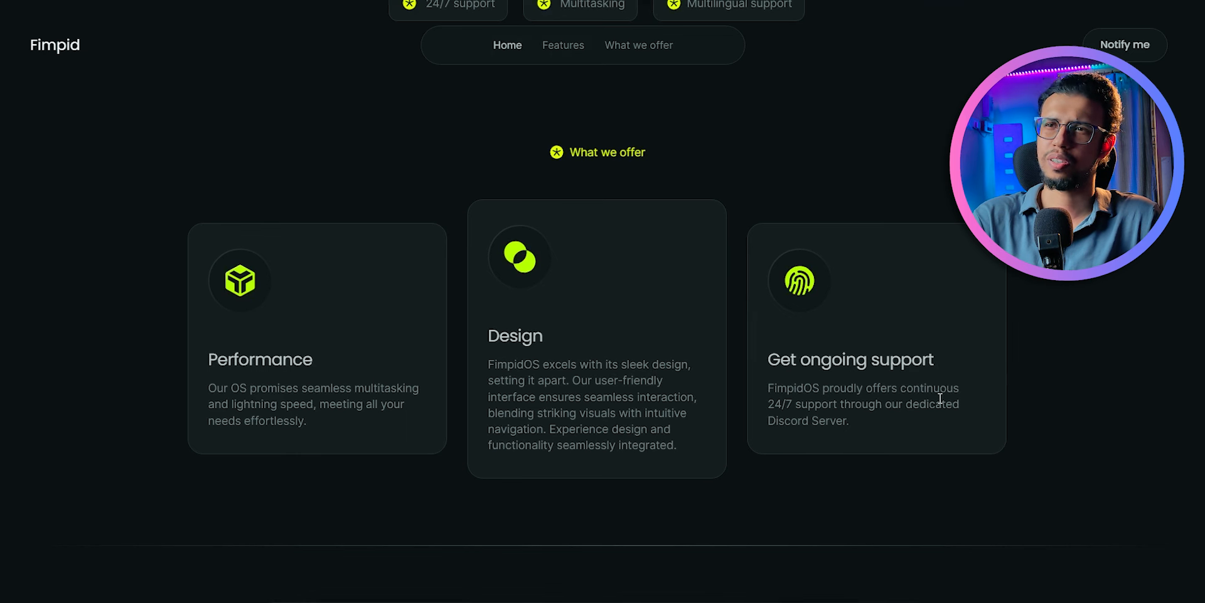
mouse_move(883, 432)
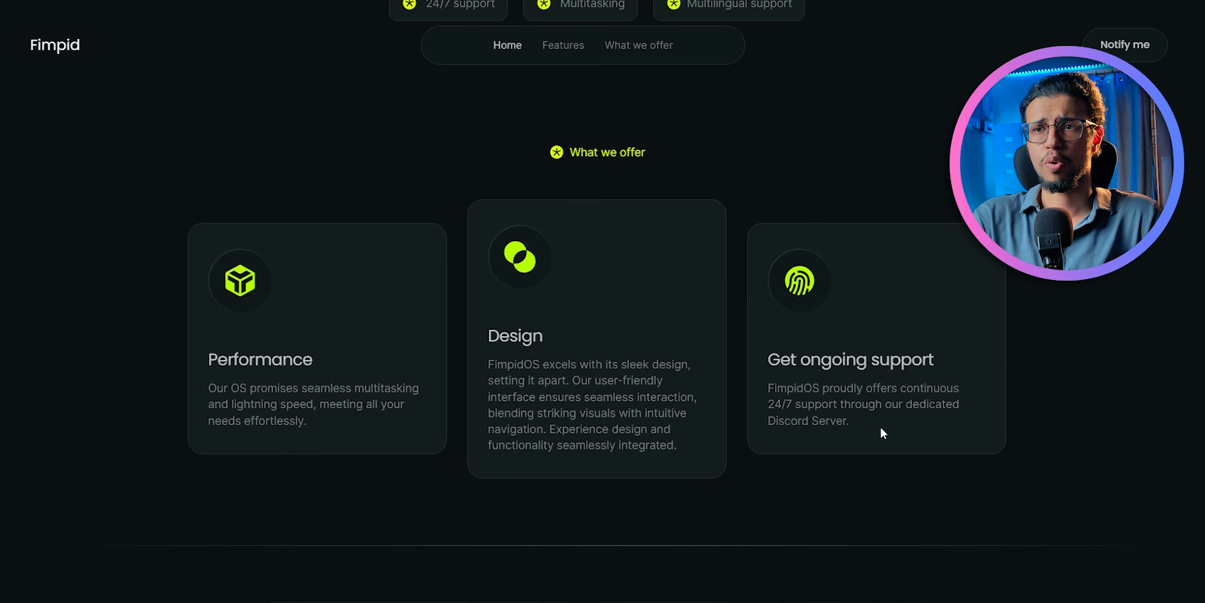
Step: Scroll the page to bring the 'Elevate your experience' signup box and footer links into view
scroll("up", 3)
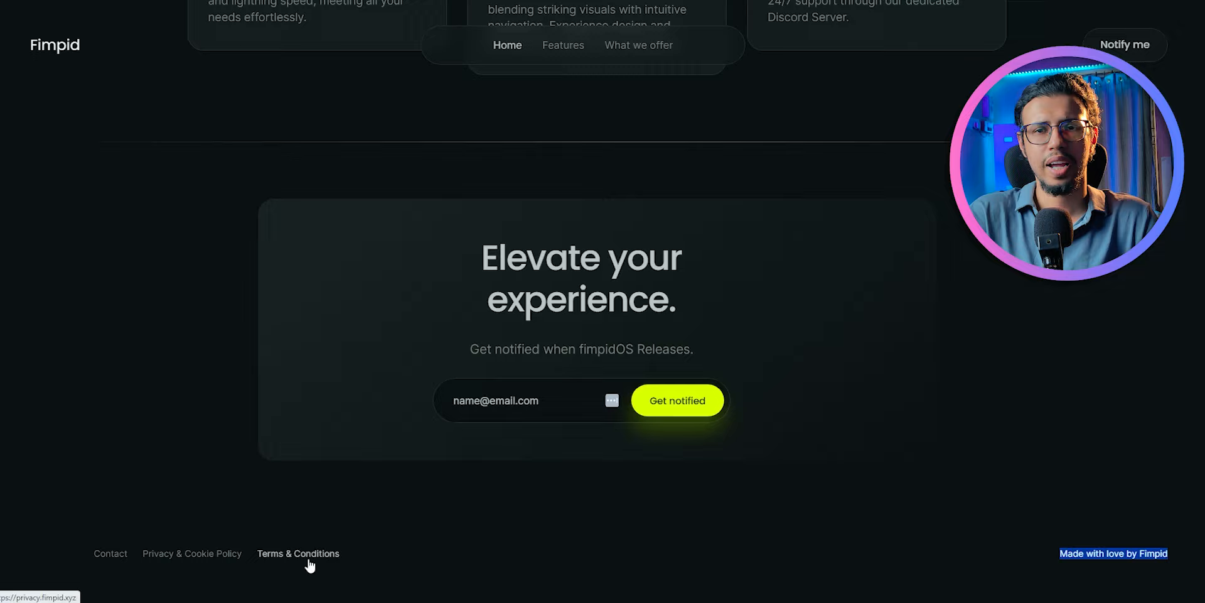
Step: Open Terms & Conditions, view the FiMail terms, and highlight the lawful purposes clause
left_click(192, 552)
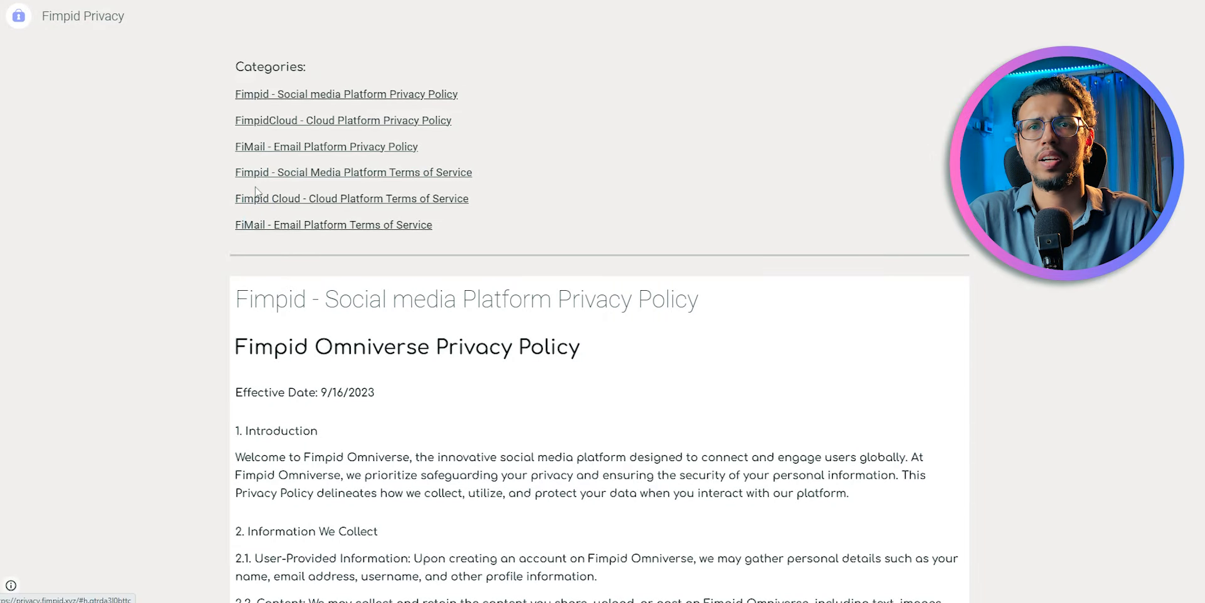
left_click(333, 225)
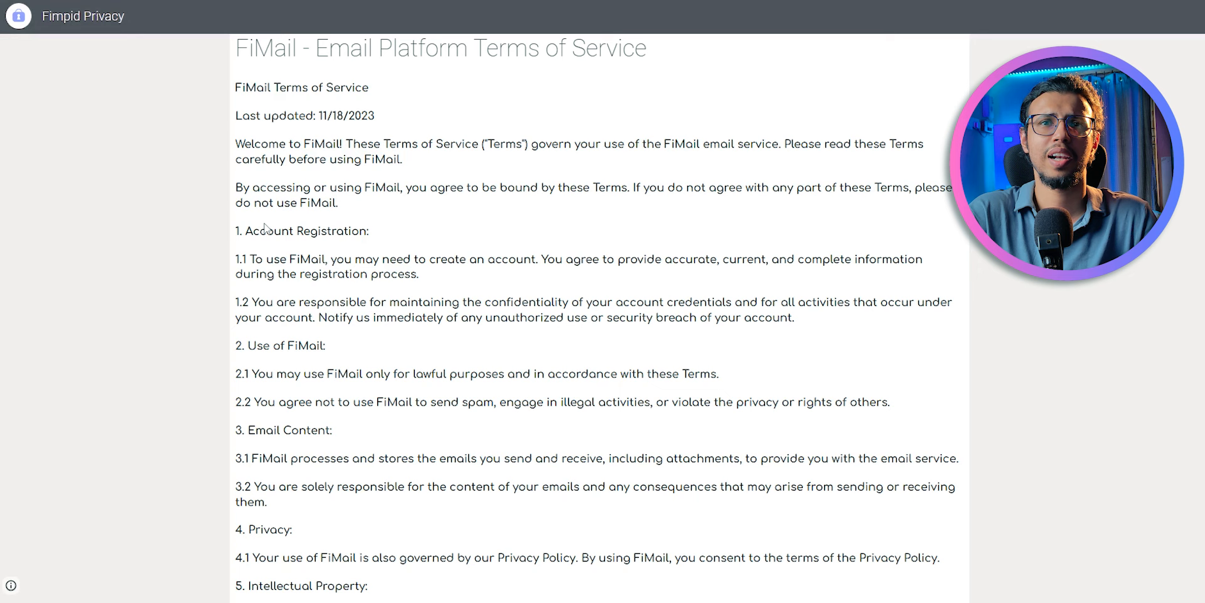
left_click_drag(253, 373, 325, 374)
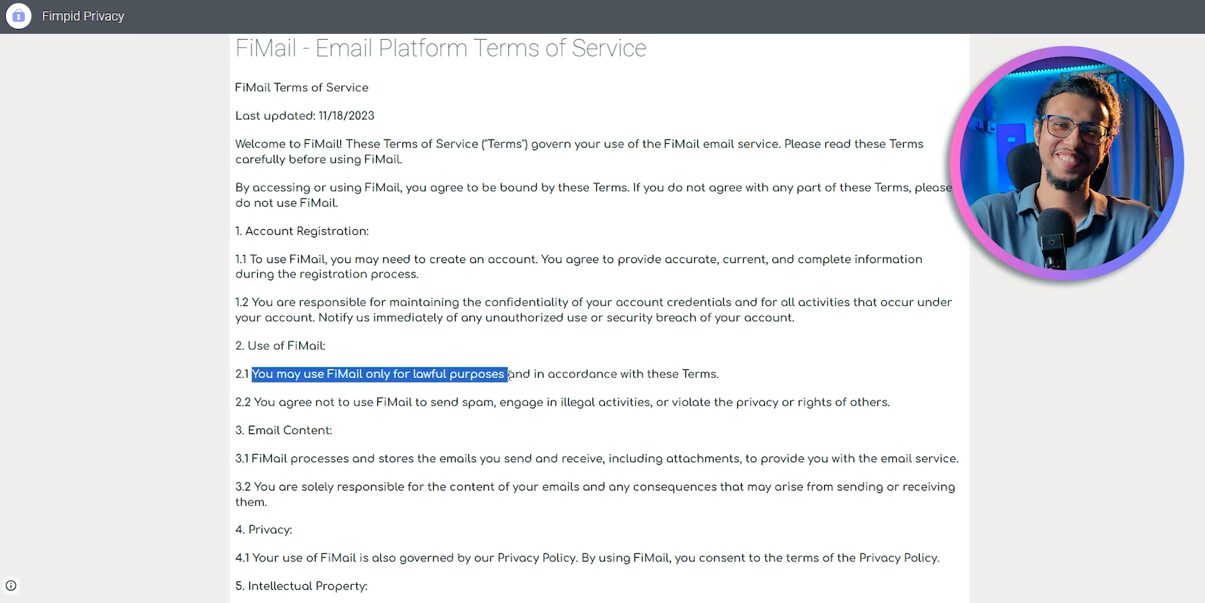
left_click(629, 409)
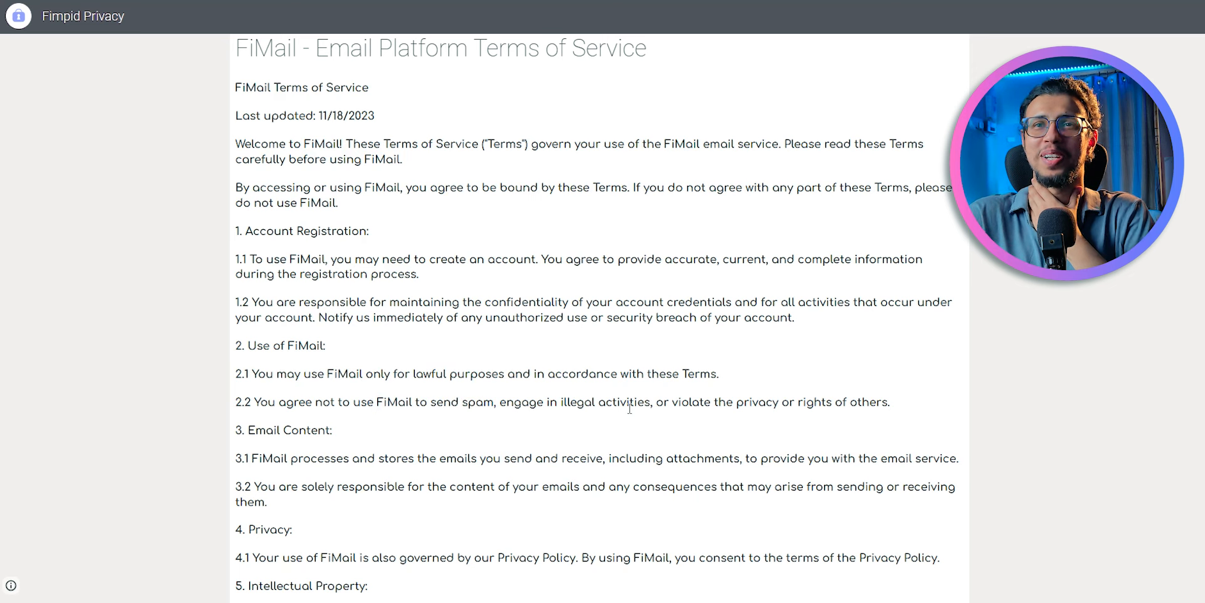
scroll("down", 3)
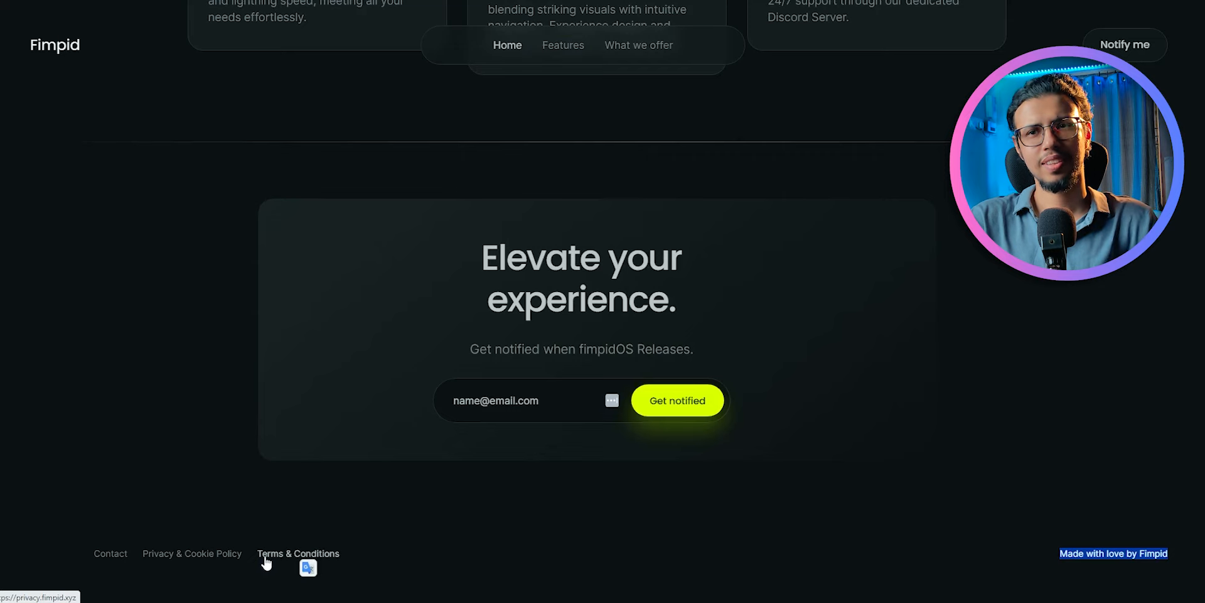
Step: Open the privacy site and highlight 'innovative social media platform' and 'engage users globally'
left_click(192, 552)
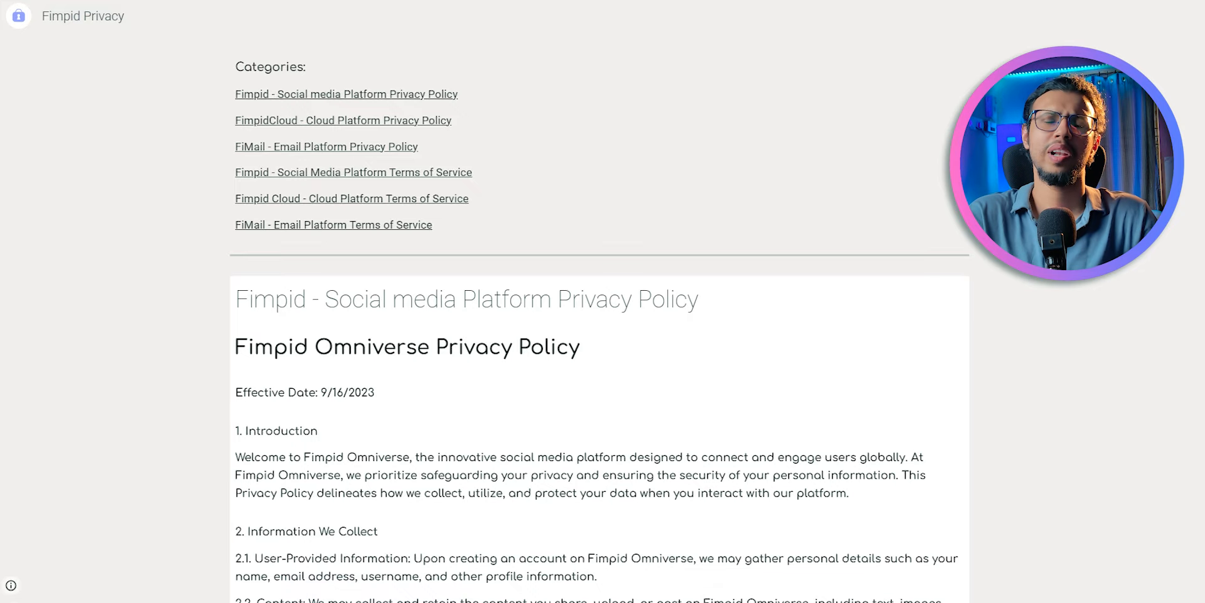
mouse_move(487, 435)
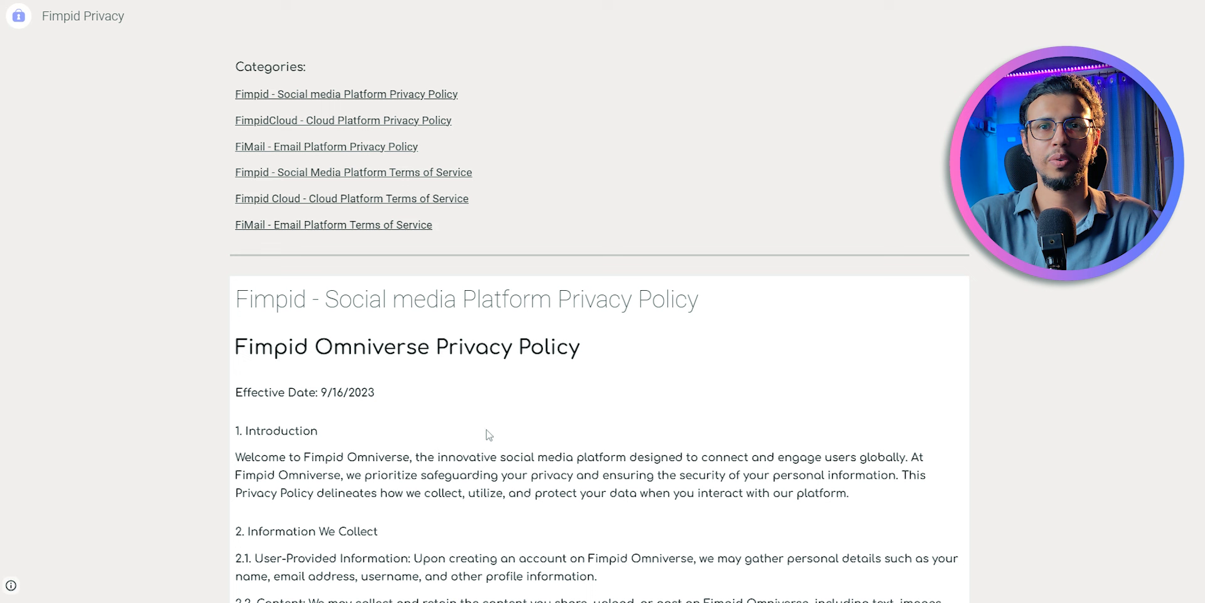
left_click_drag(439, 457, 682, 456)
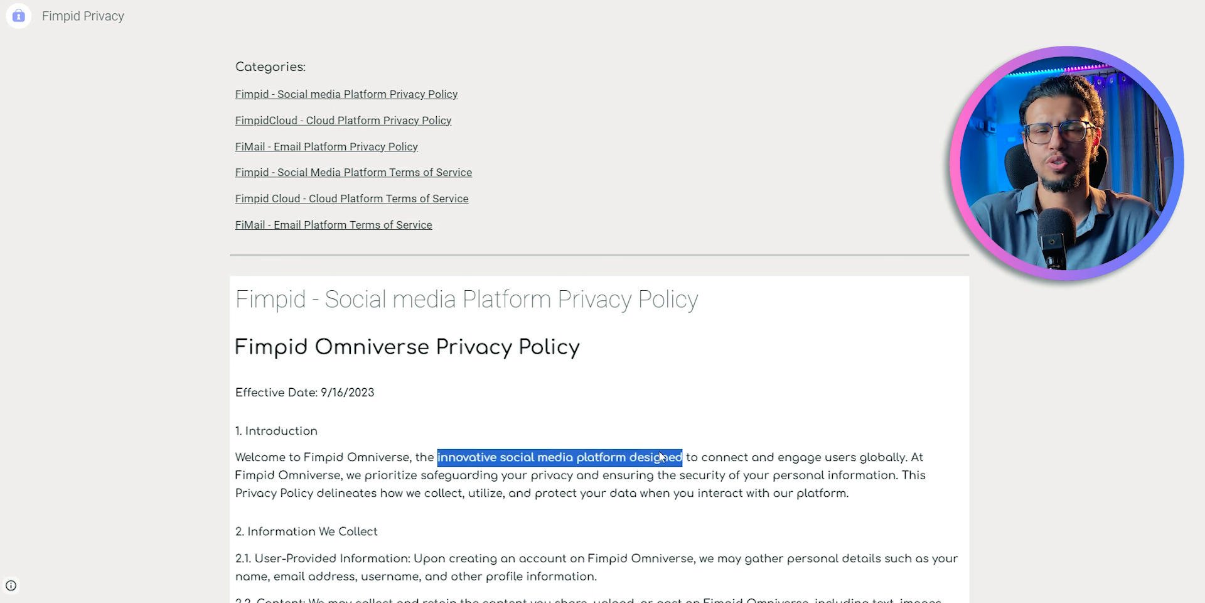
left_click_drag(680, 456, 626, 456)
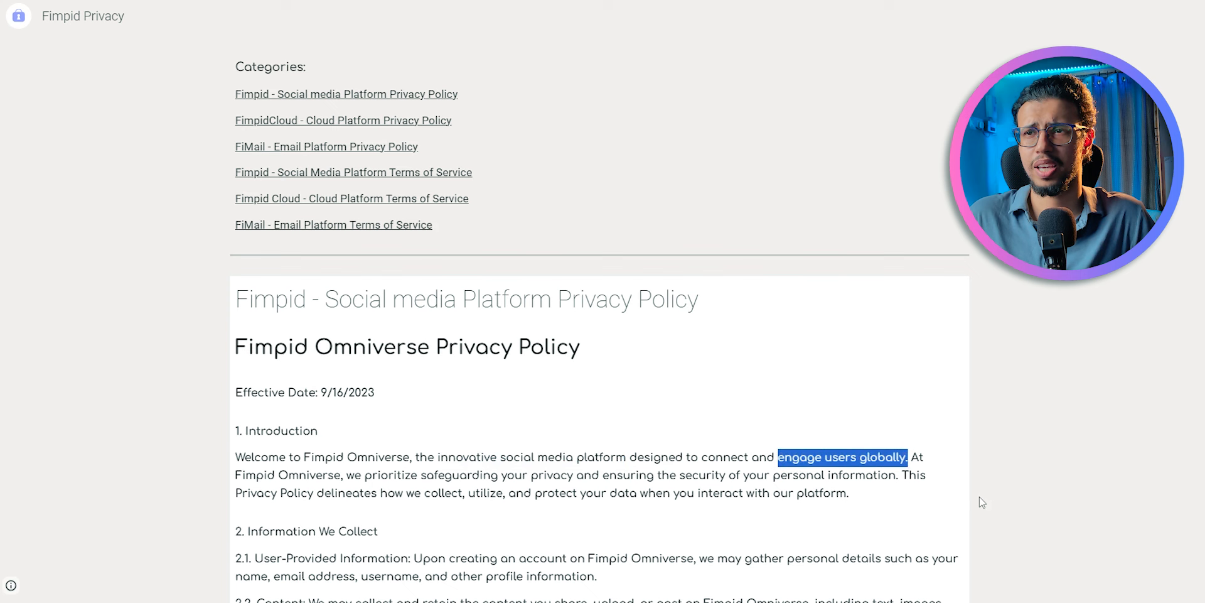
Step: Highlight the section 2.1 clause about gathering personal details, then read further down
scroll("down", 3)
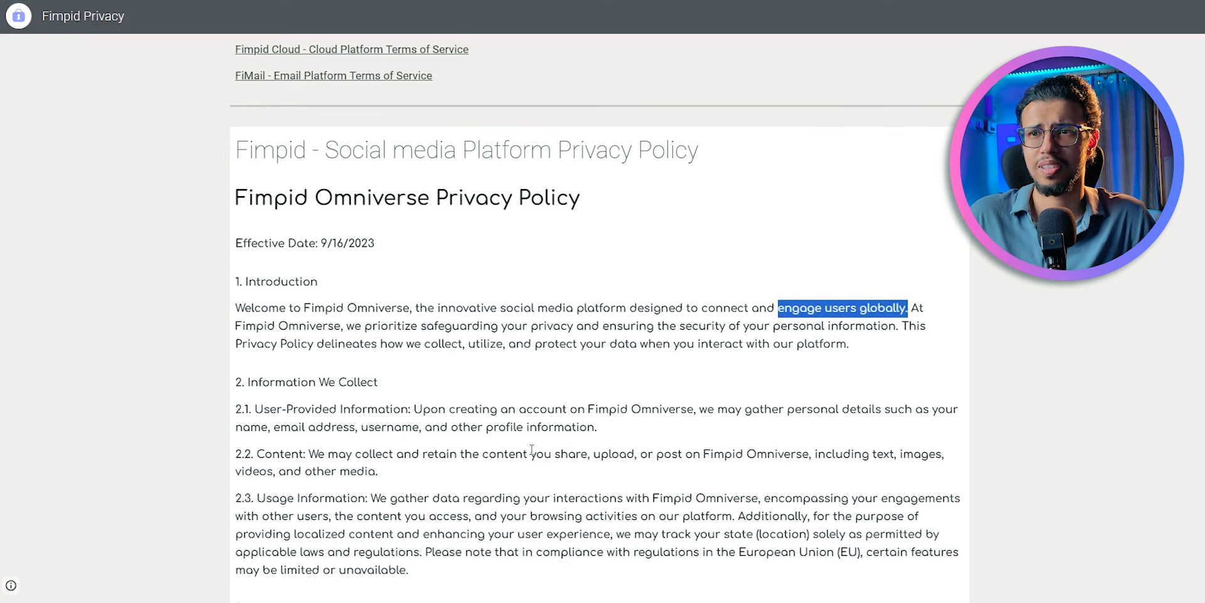
mouse_move(703, 407)
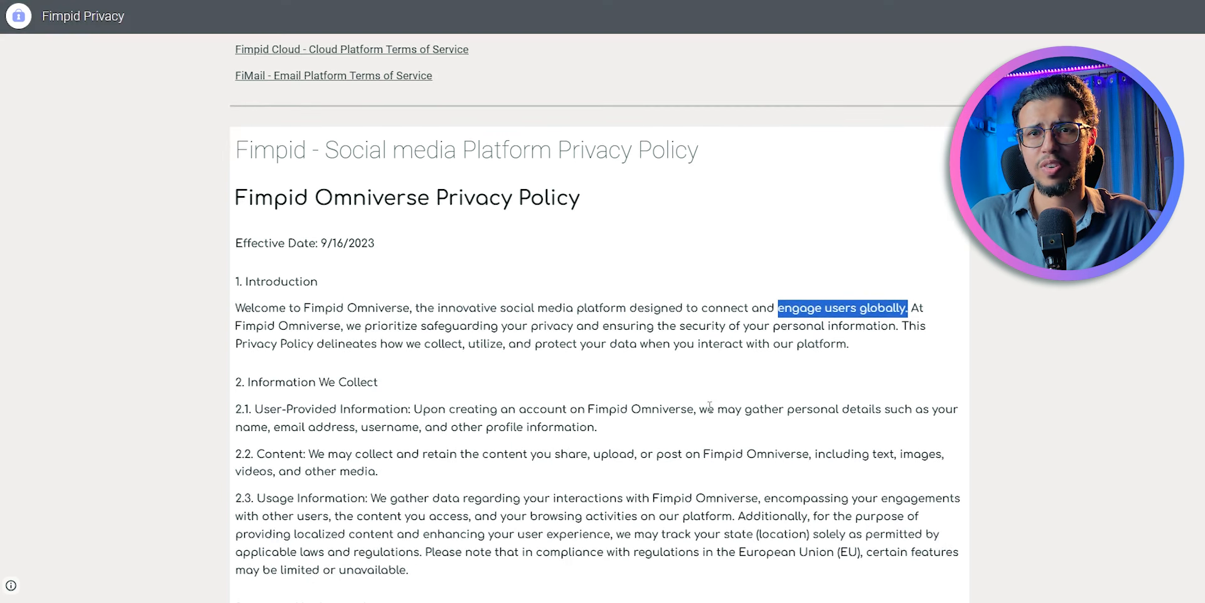
left_click_drag(698, 408, 525, 427)
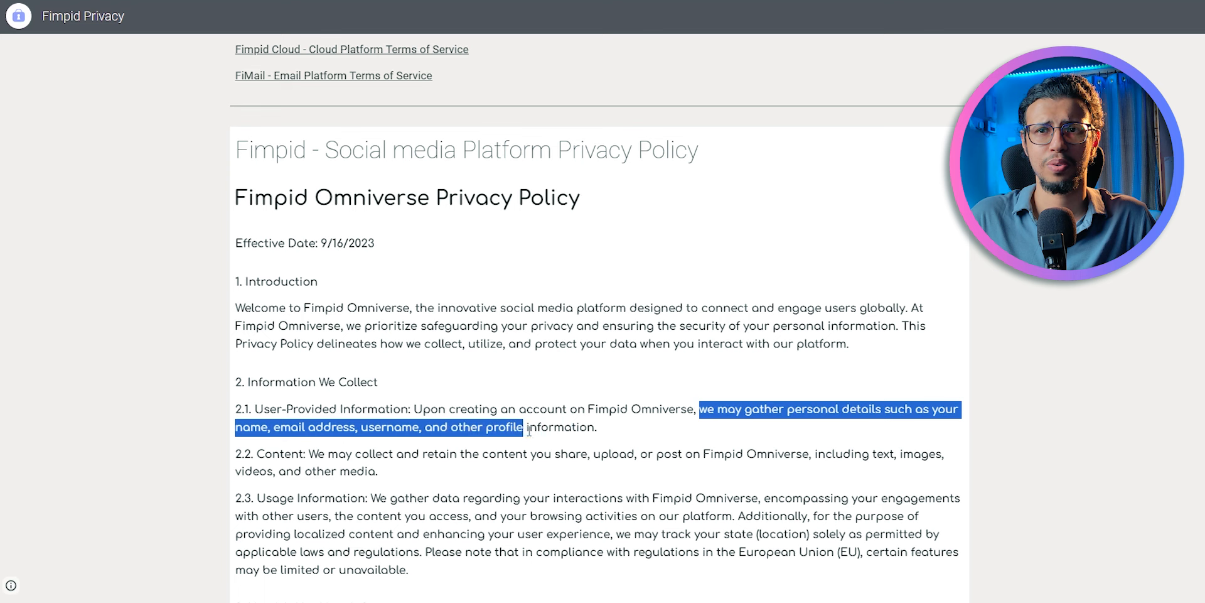
left_click(619, 433)
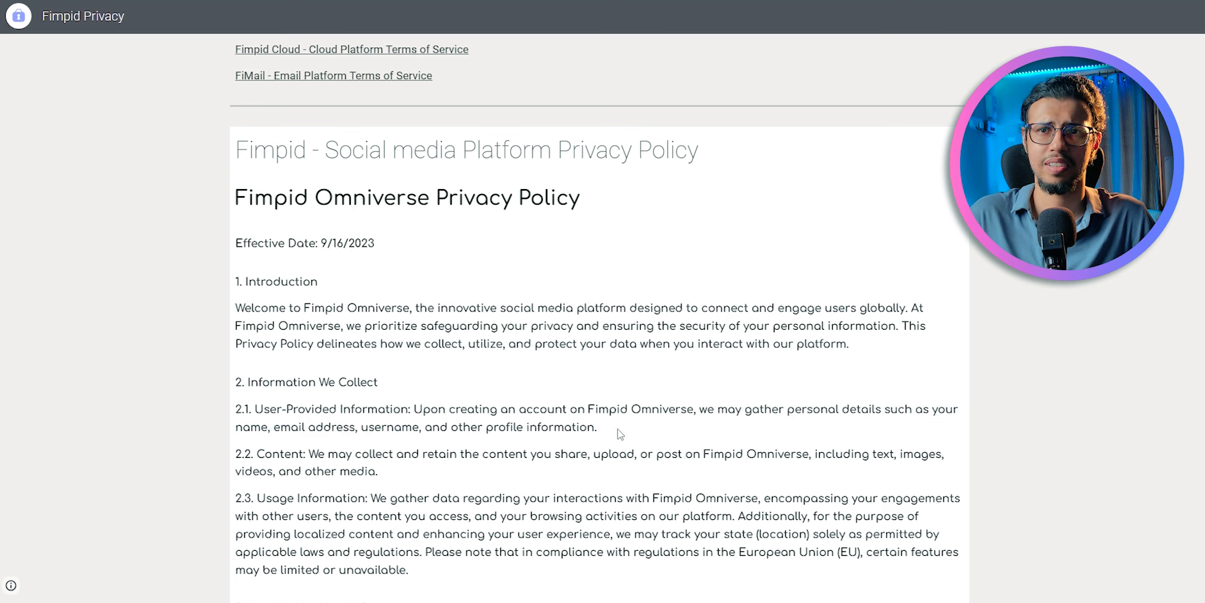
mouse_move(657, 428)
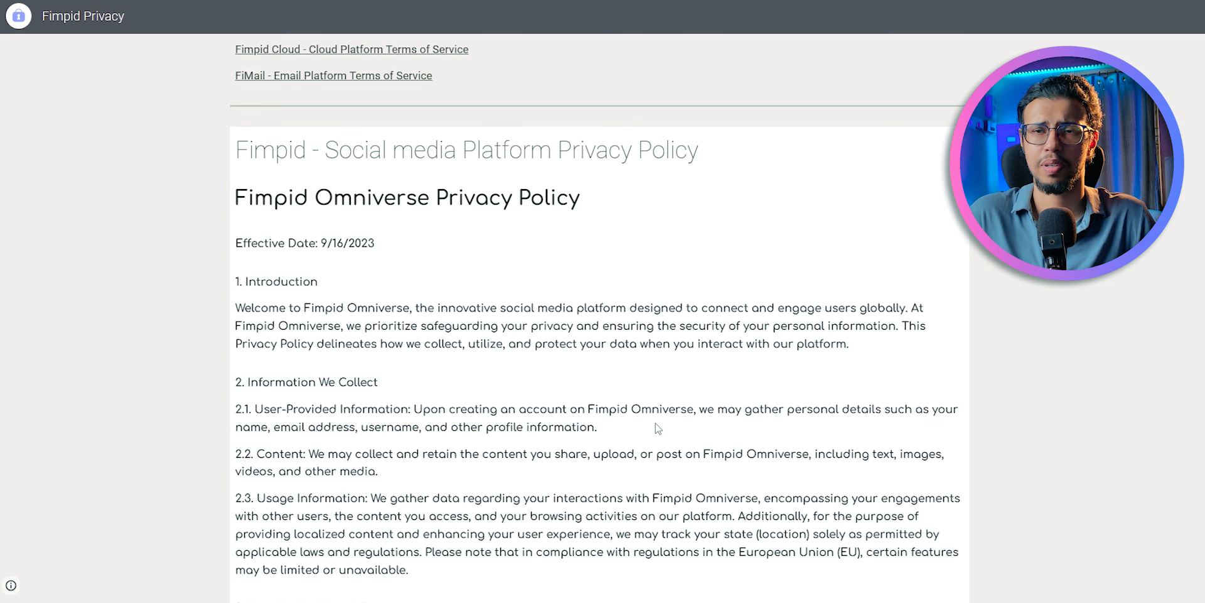
scroll("down", 3)
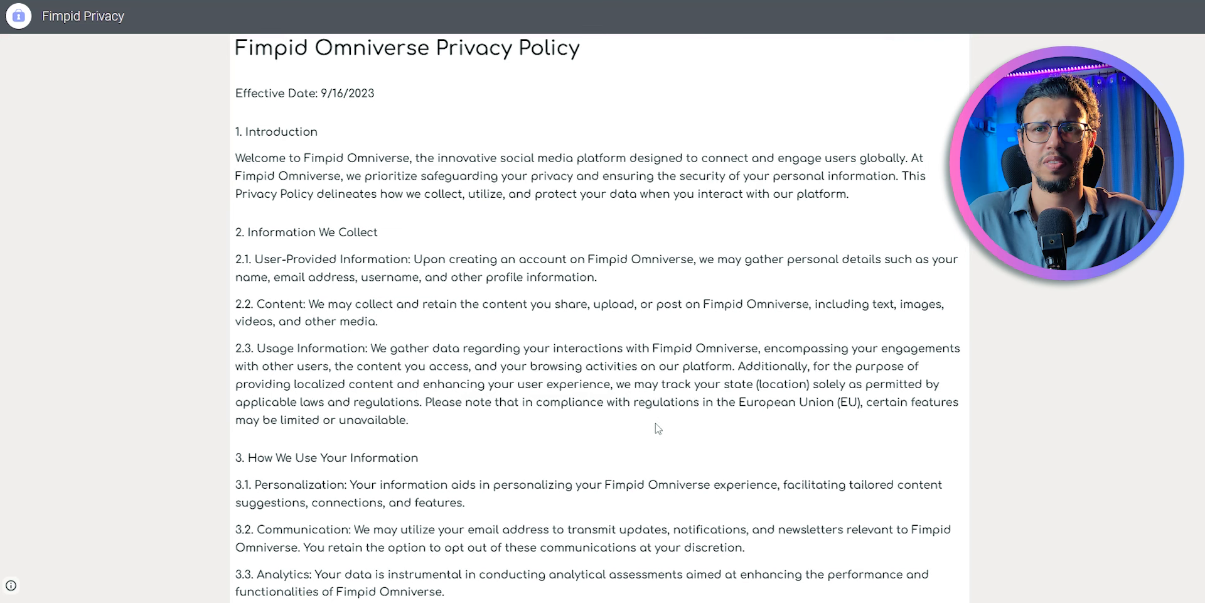
Step: Highlight the usage clause on user engagements, accessed content and browsing activities
left_click_drag(881, 349, 403, 365)
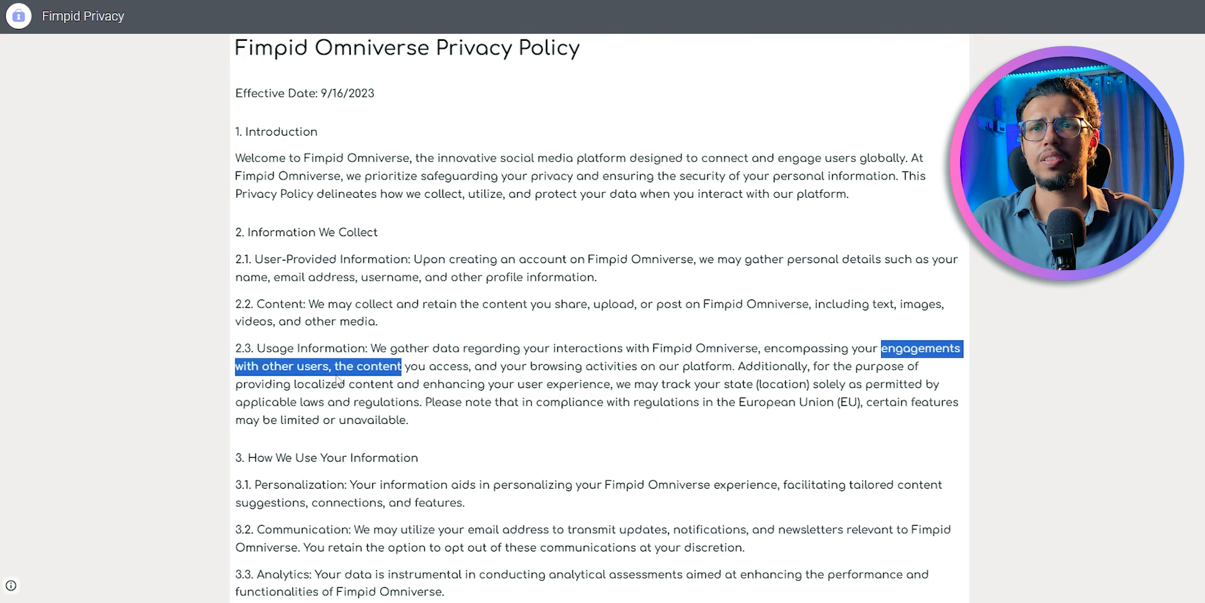
left_click_drag(402, 366, 472, 366)
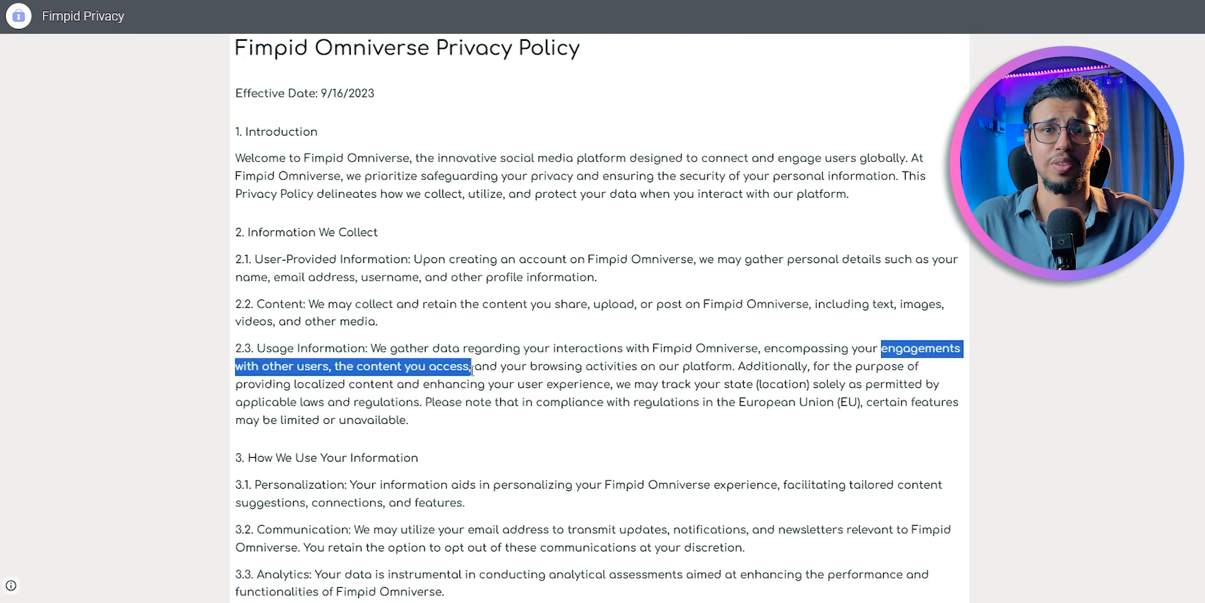
left_click_drag(472, 366, 732, 366)
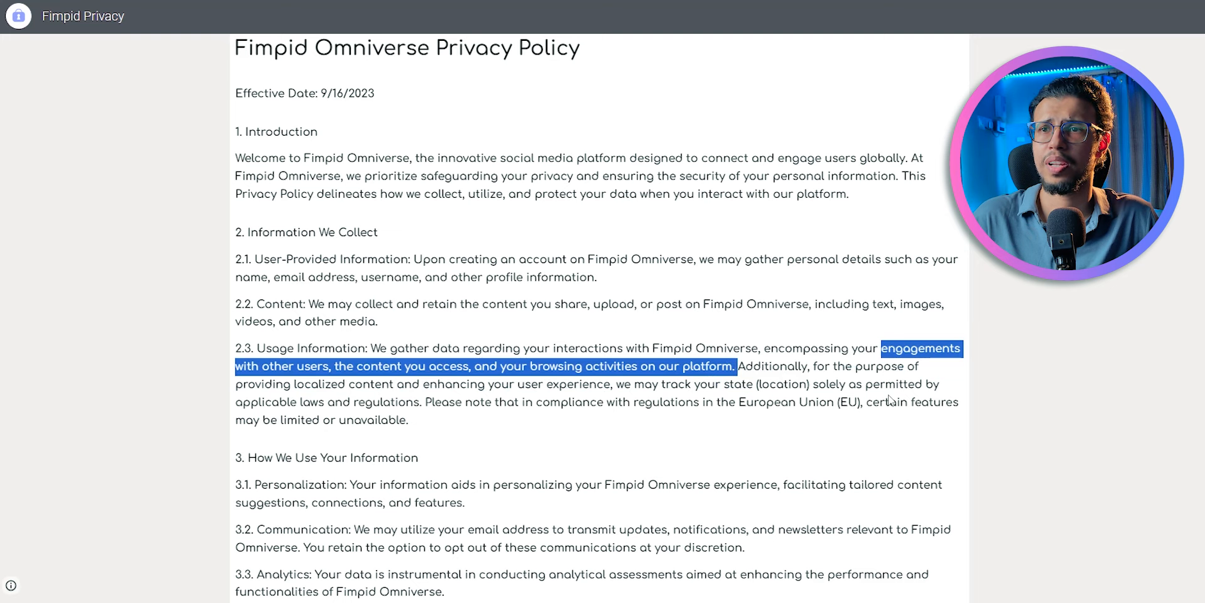
left_click_drag(663, 383, 422, 401)
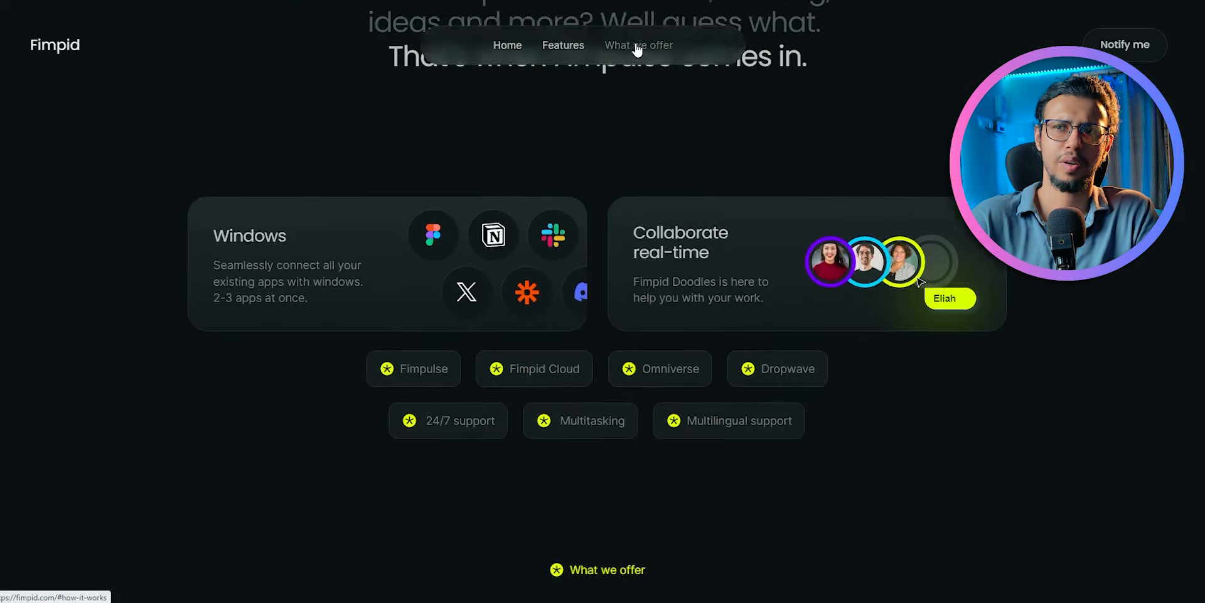
scroll("down", 3)
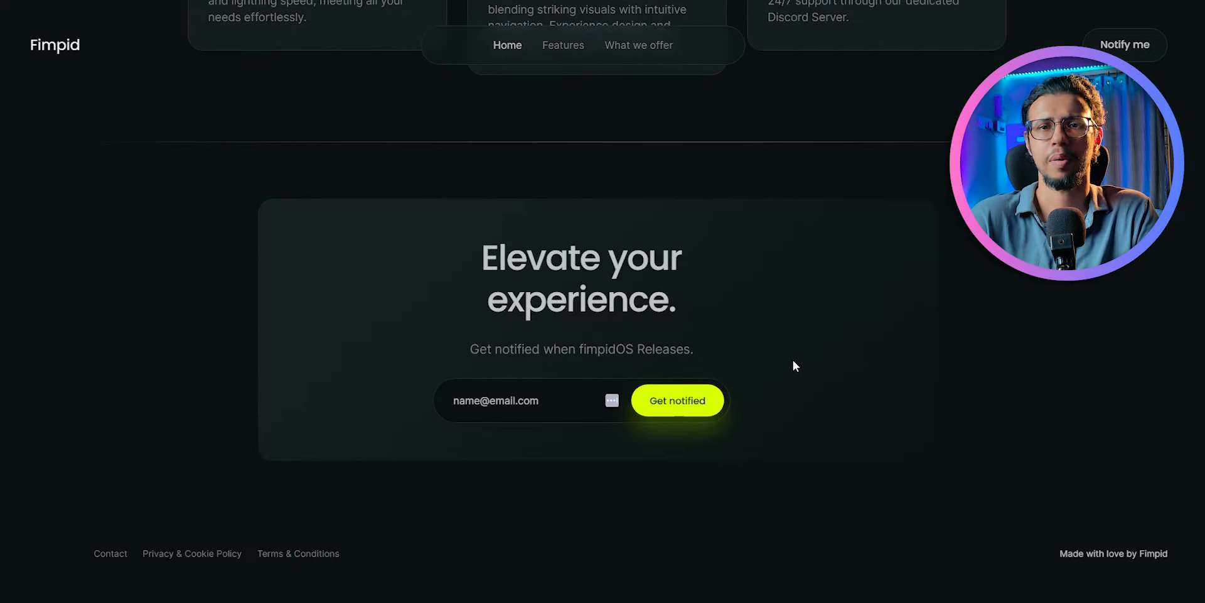